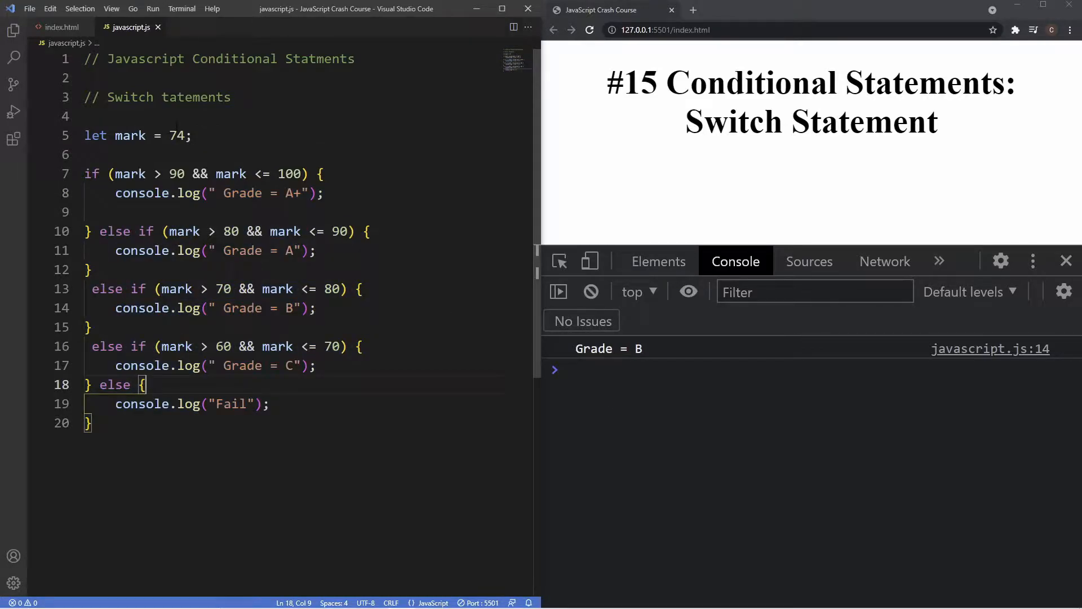
Below the if/else chain, write a switch(true) block with braces and begin a case inside.
{"action": "double_click", "coordinate": [176, 135]}
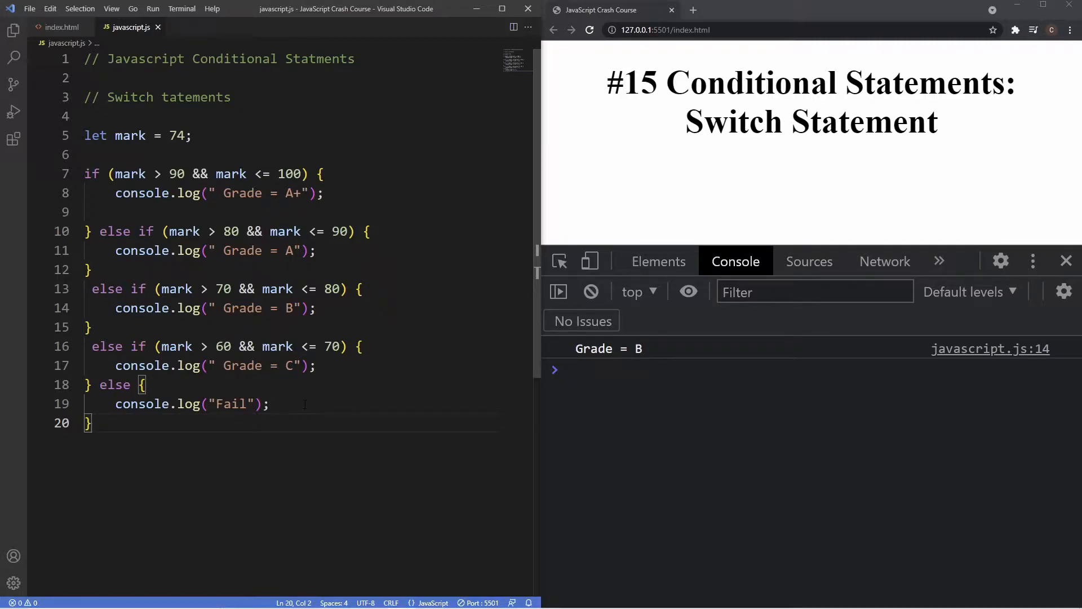
{"action": "key", "text": "Enter"}
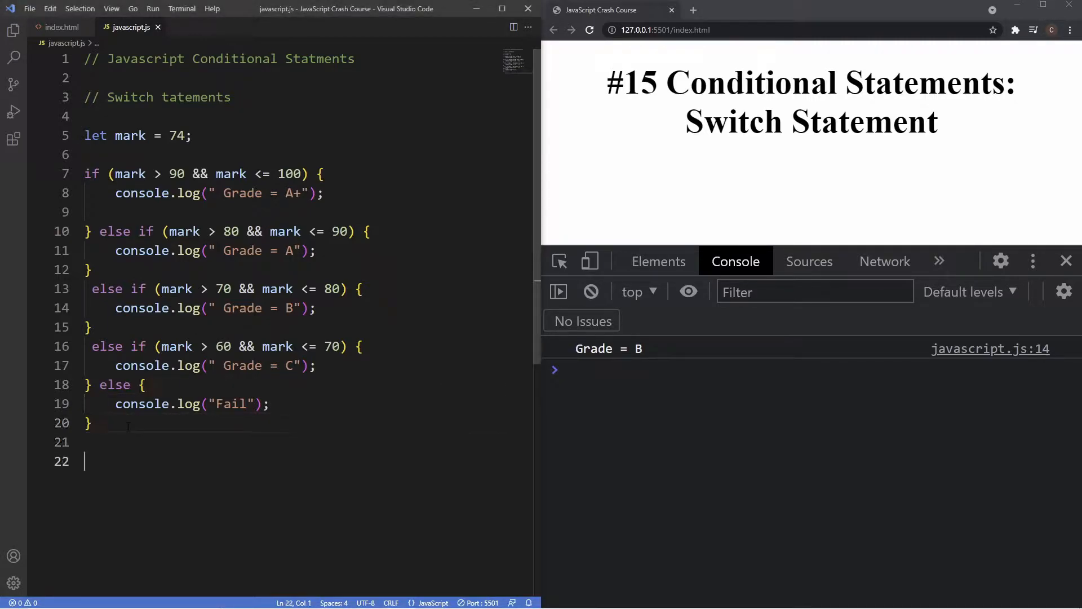
{"action": "scroll", "scroll_direction": "down", "scroll_amount": 3}
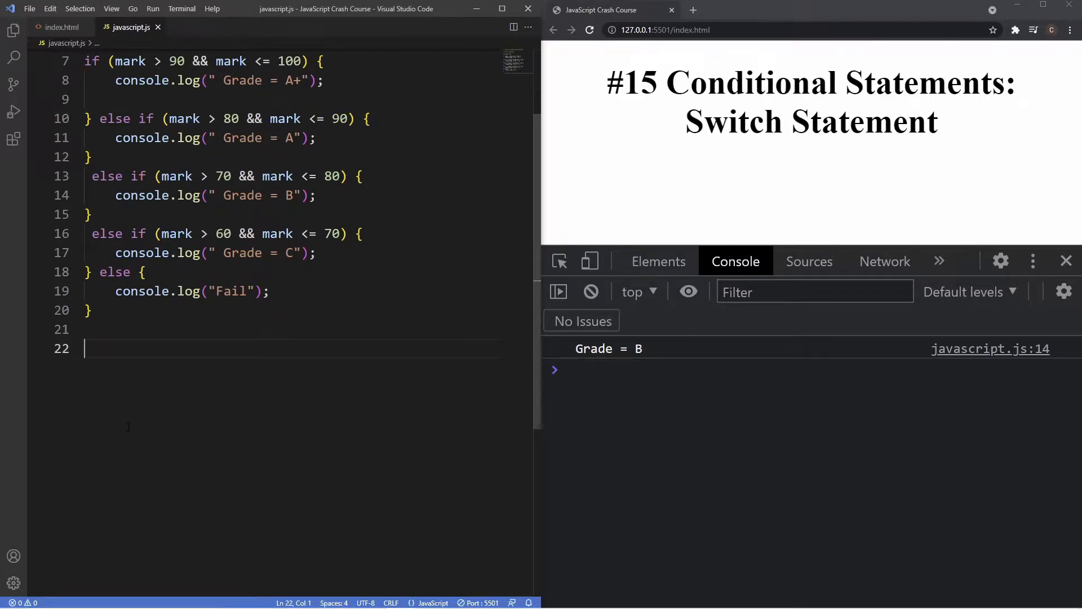
{"action": "type", "text": "switch"}
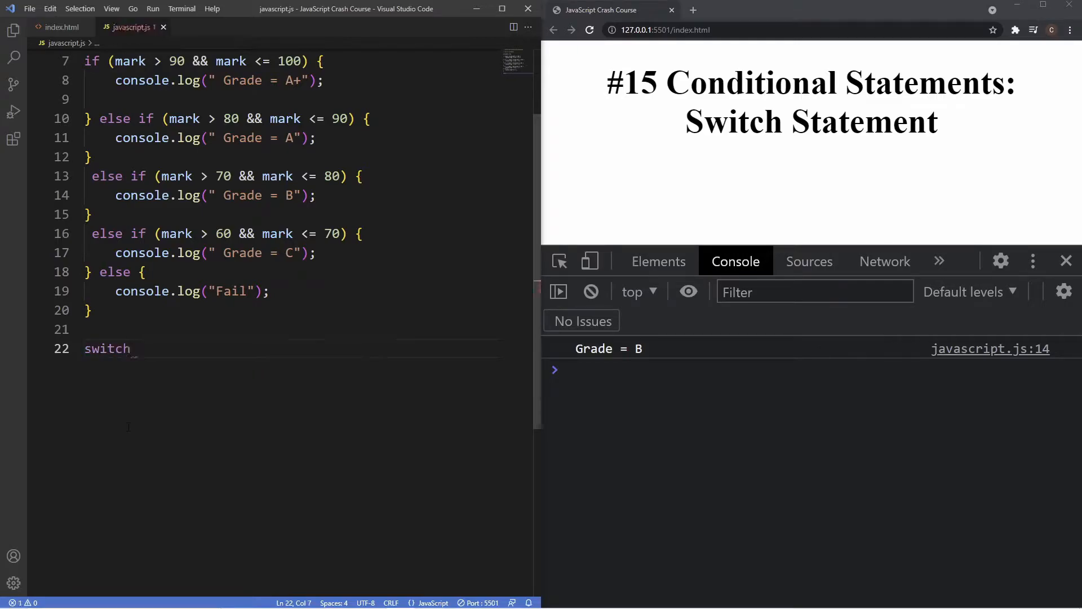
{"action": "type", "text": "()"}
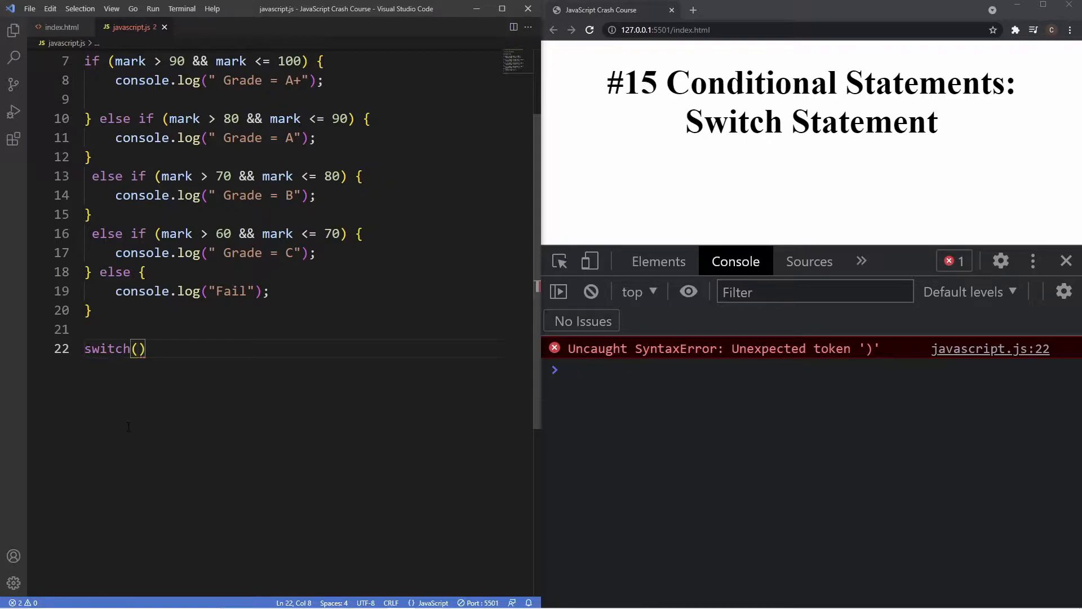
{"action": "type", "text": "true"}
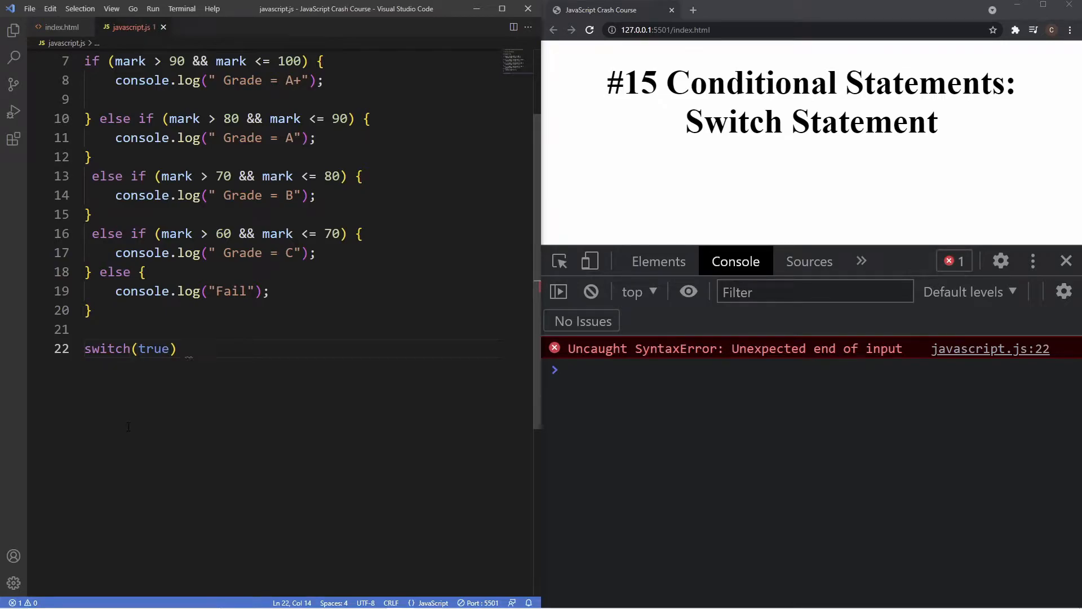
{"action": "type", "text": "{"}
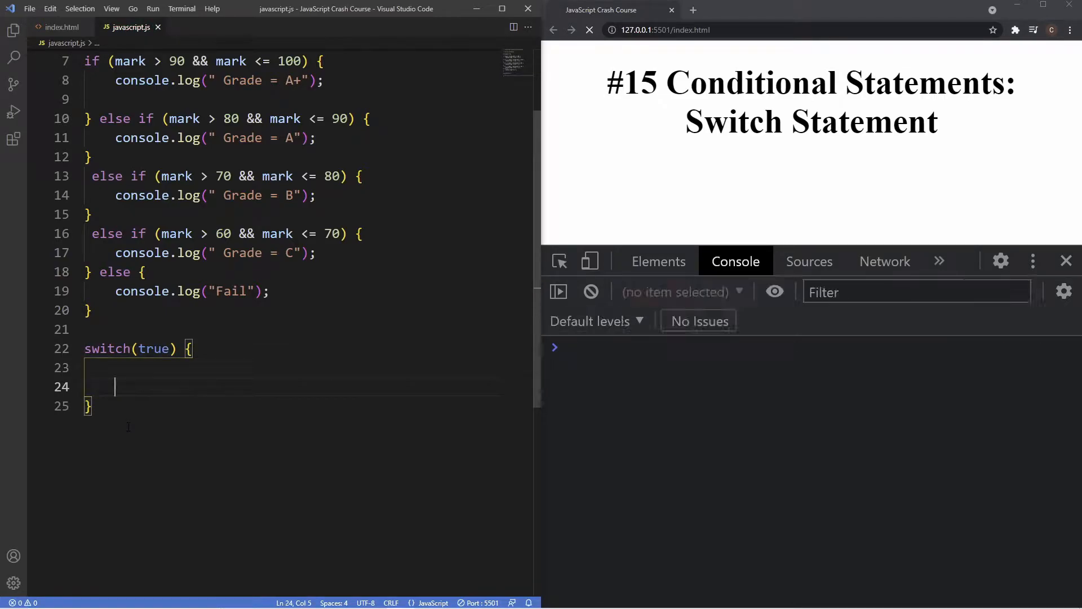
{"action": "left_click", "coordinate": [588, 30]}
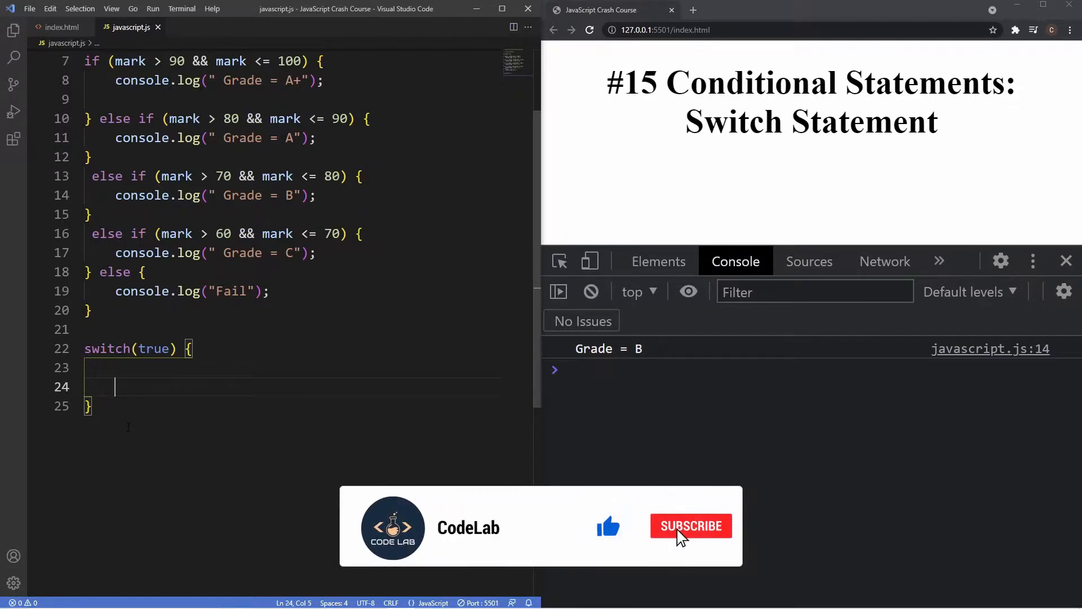
{"action": "type", "text": "case"}
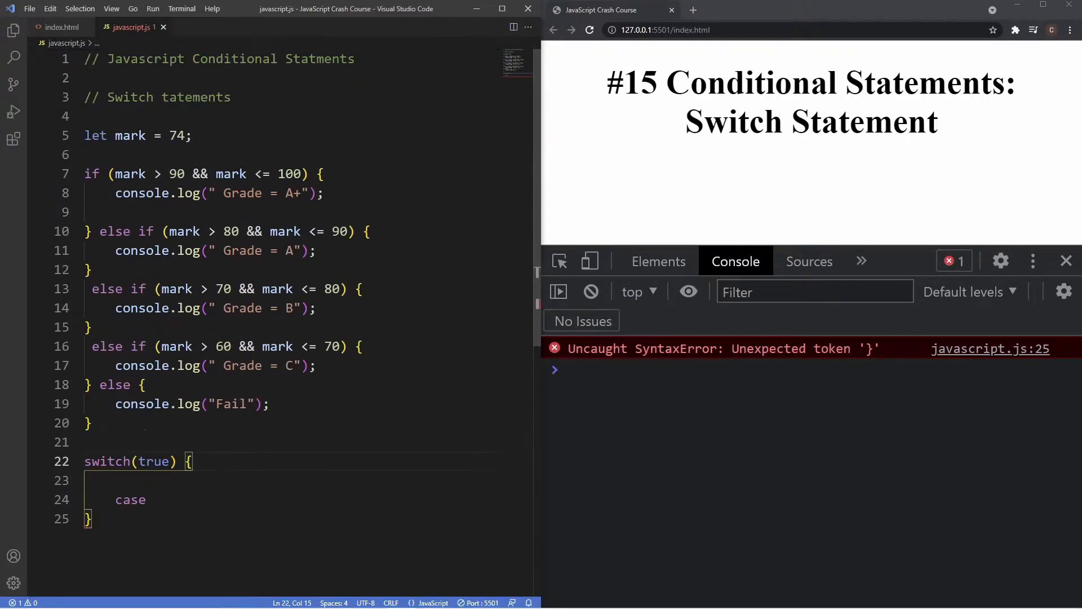
Write the case mark > 90 && mark <= 100: with a console.log line and break;.
{"action": "left_click_drag", "start_coordinate": [114, 173], "coordinate": [302, 173]}
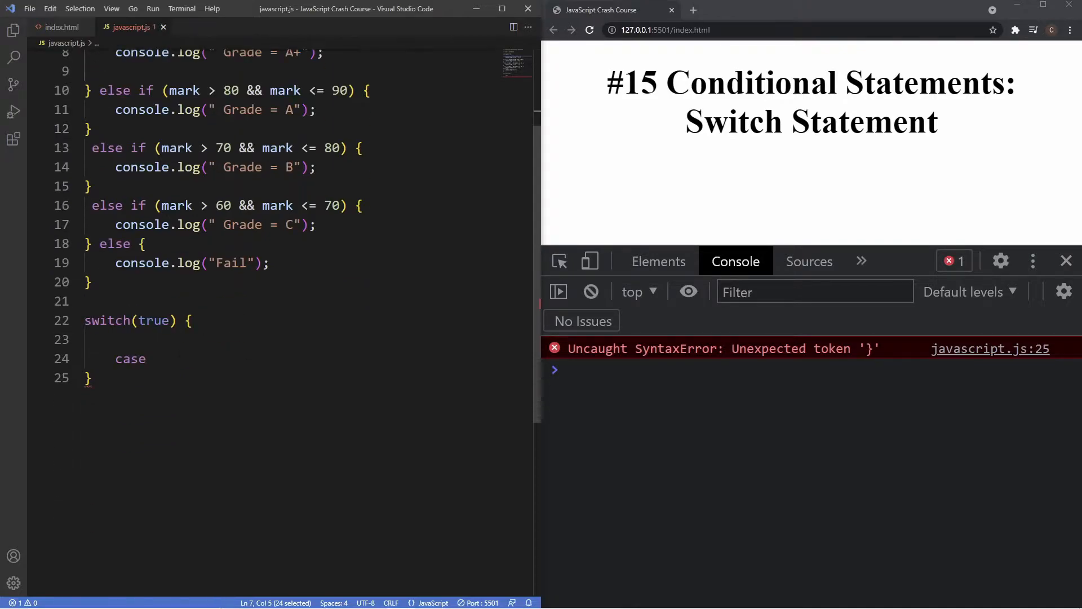
{"action": "type", "text": "mark > 90 && mark <= 100"}
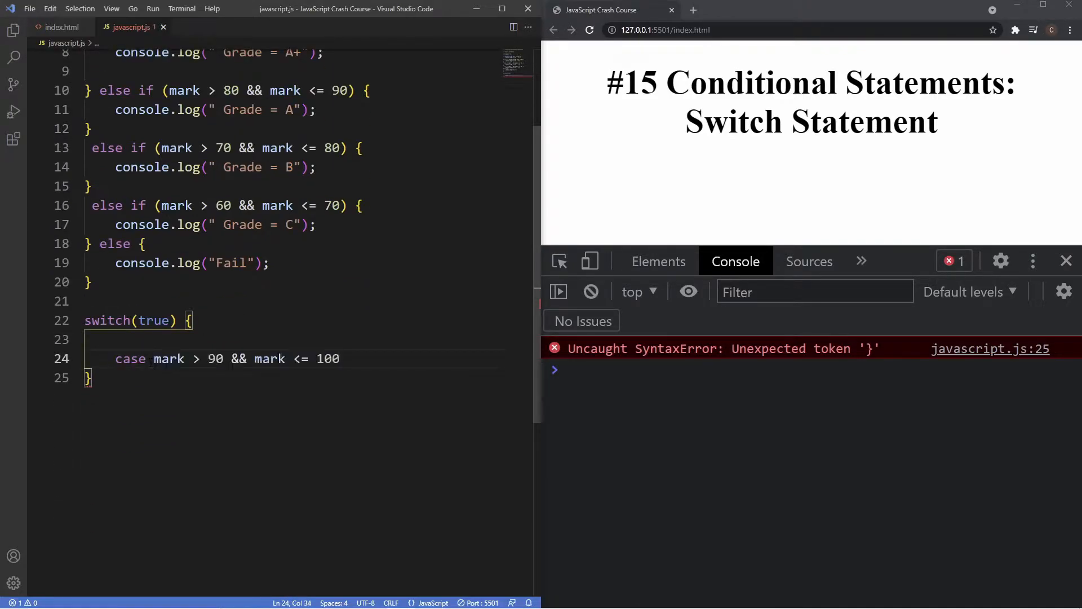
{"action": "type", "text": ":"}
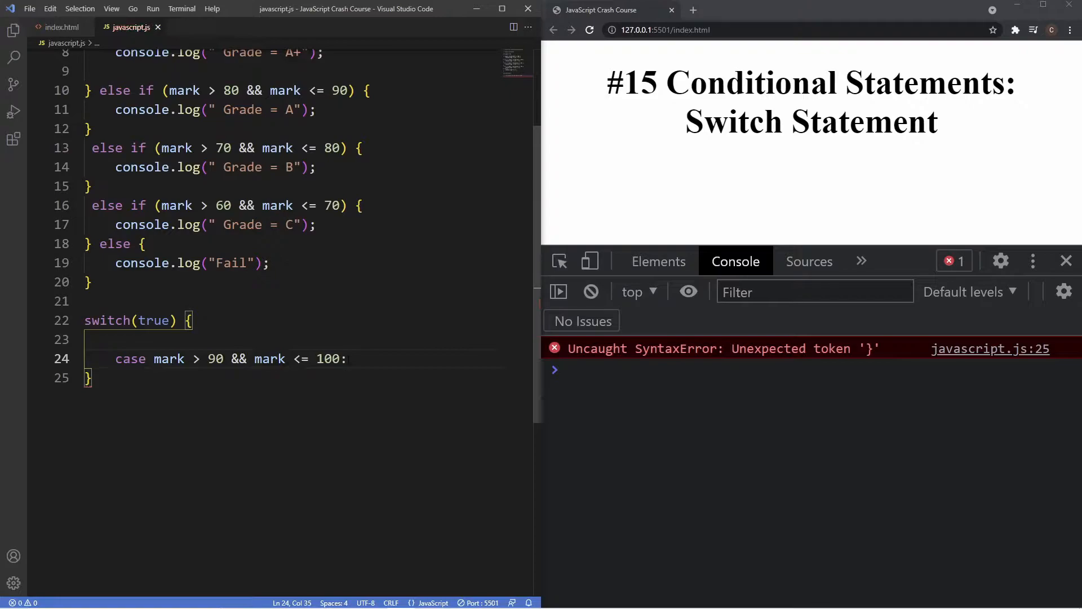
{"action": "key", "text": "Enter"}
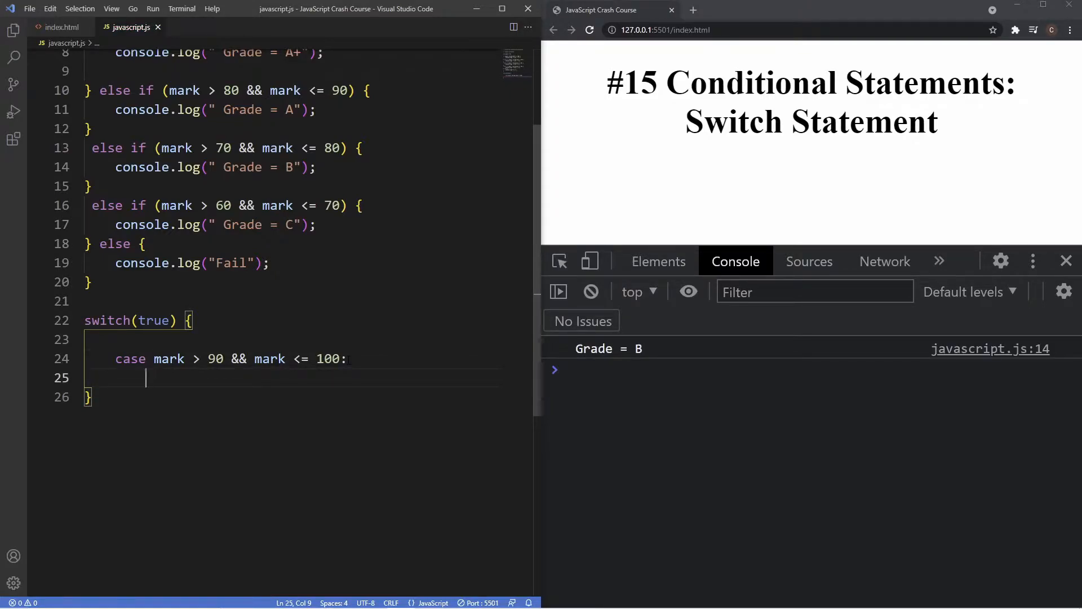
{"action": "type", "text": "console.log()"}
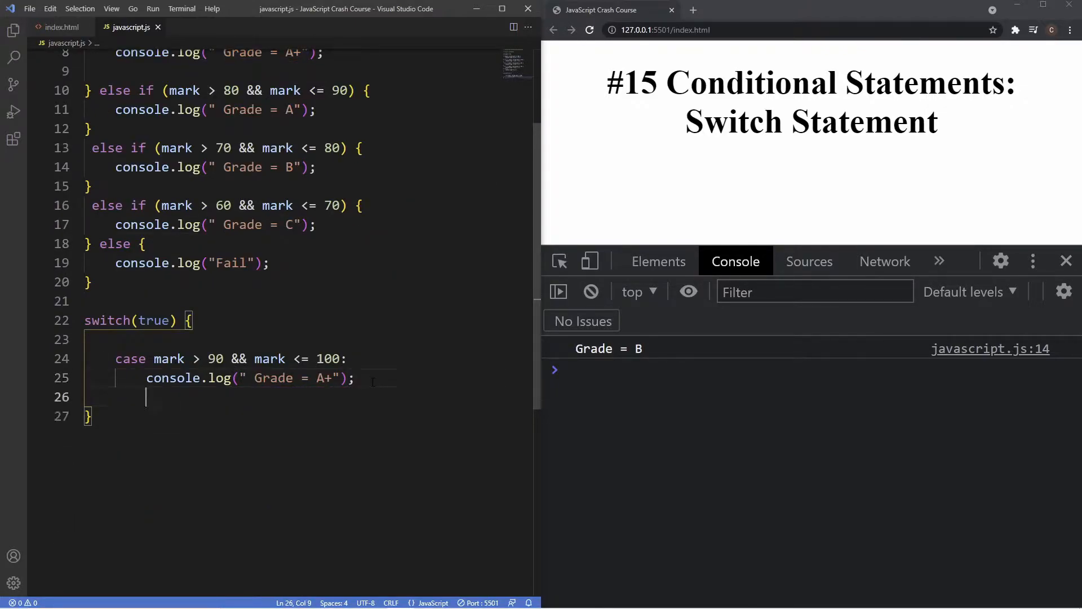
{"action": "type", "text": "break"}
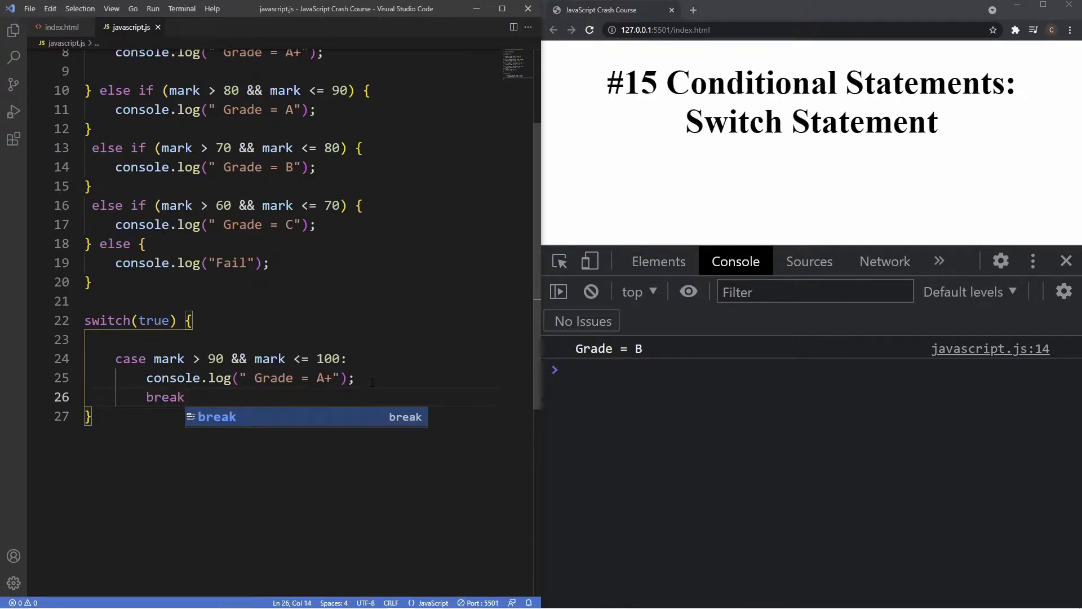
{"action": "type", "text": ";"}
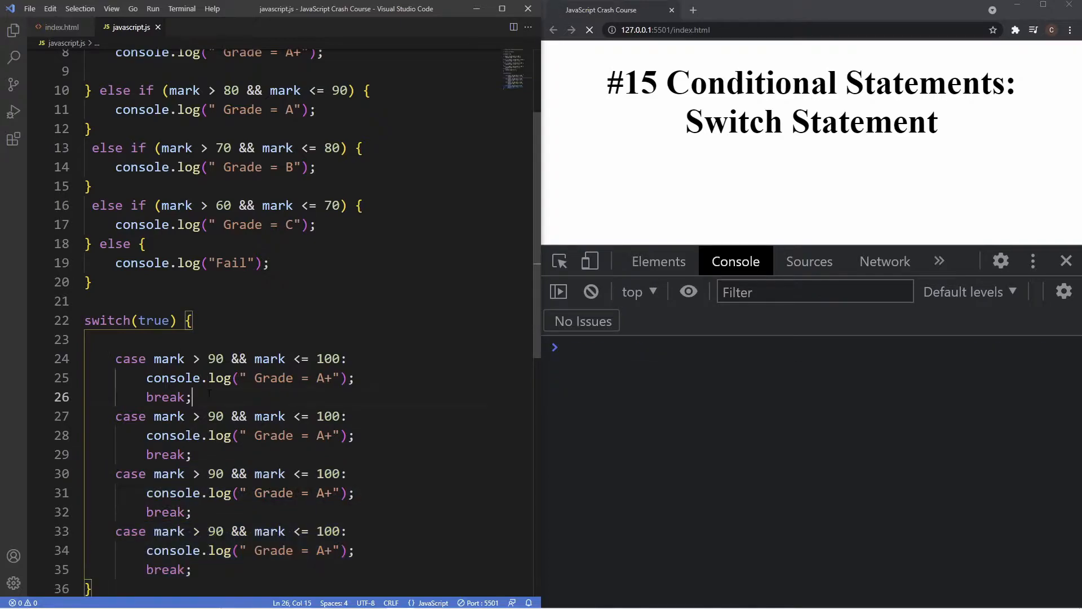
Copy the if/else range conditions into the cases and change the third case's grade to B.
{"action": "left_click", "coordinate": [589, 30]}
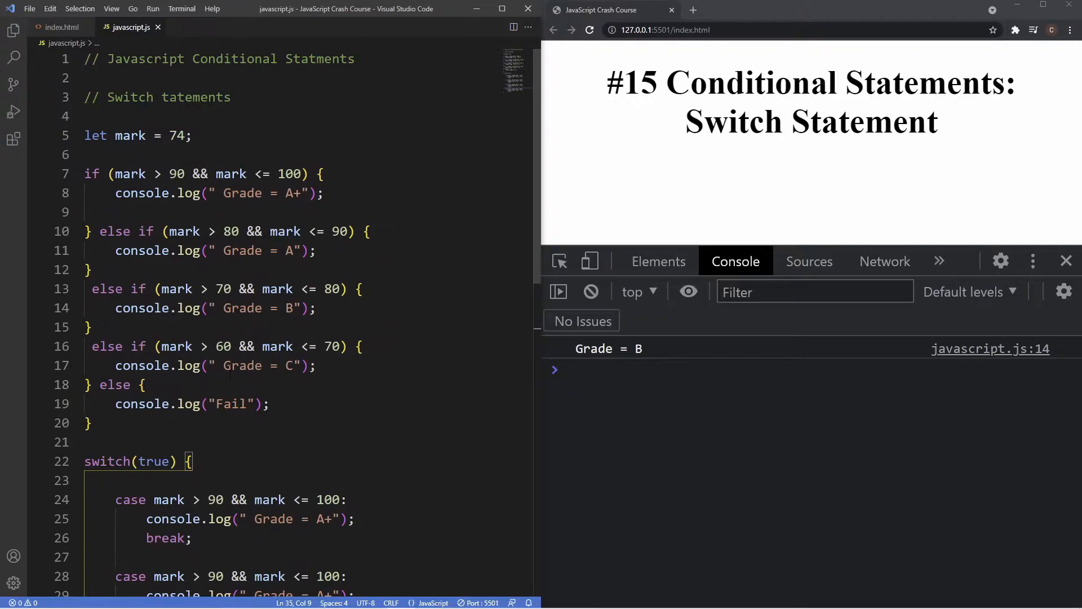
{"action": "left_click_drag", "start_coordinate": [164, 231], "coordinate": [345, 231]}
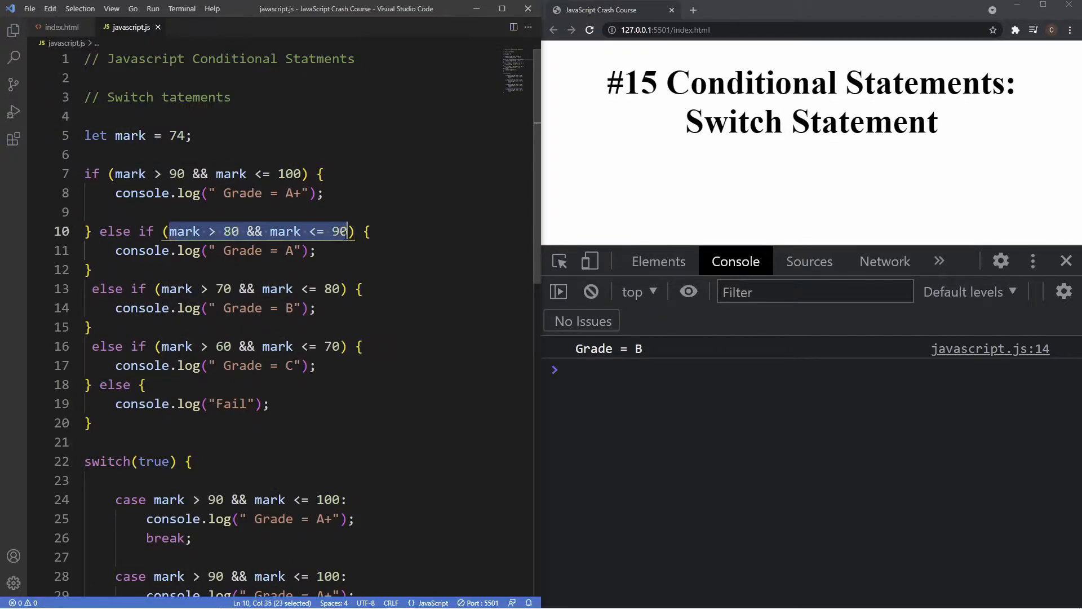
{"action": "scroll", "scroll_direction": "down", "scroll_amount": 3}
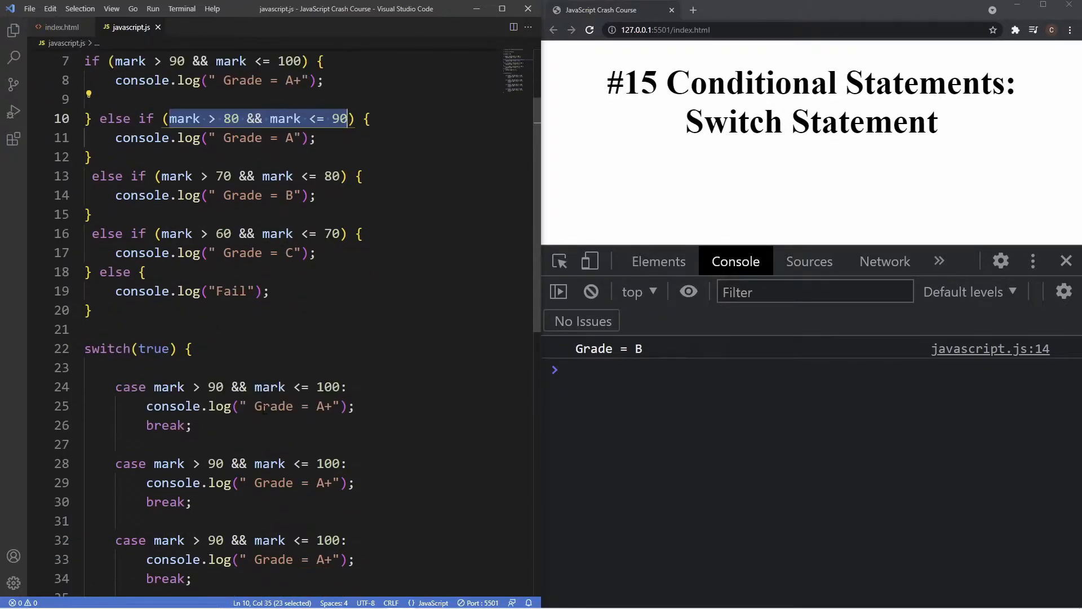
{"action": "scroll", "scroll_direction": "down", "scroll_amount": 3}
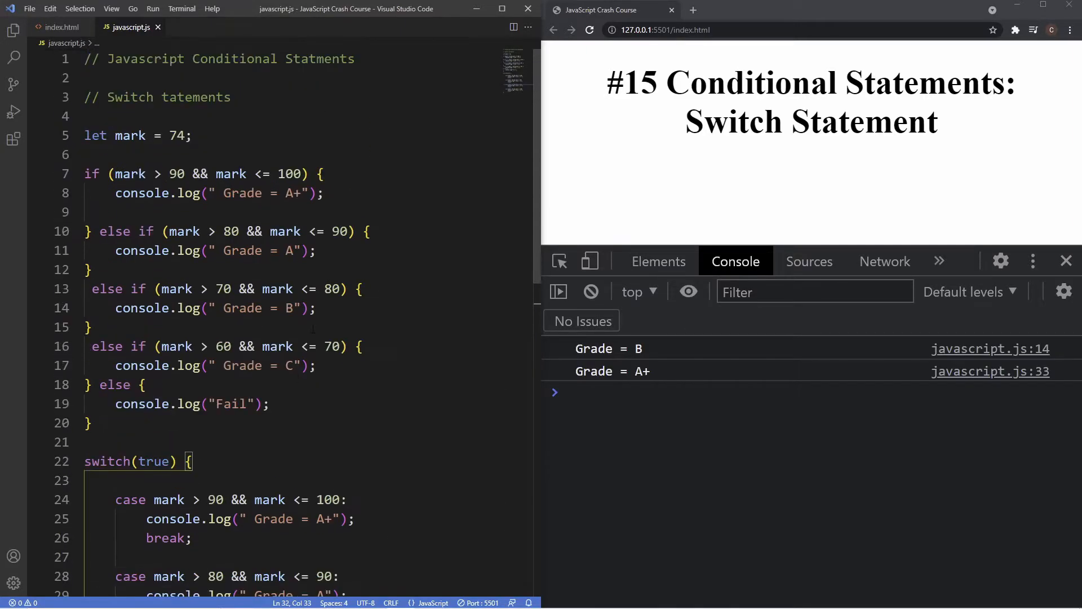
{"action": "left_click_drag", "start_coordinate": [160, 346], "coordinate": [338, 346]}
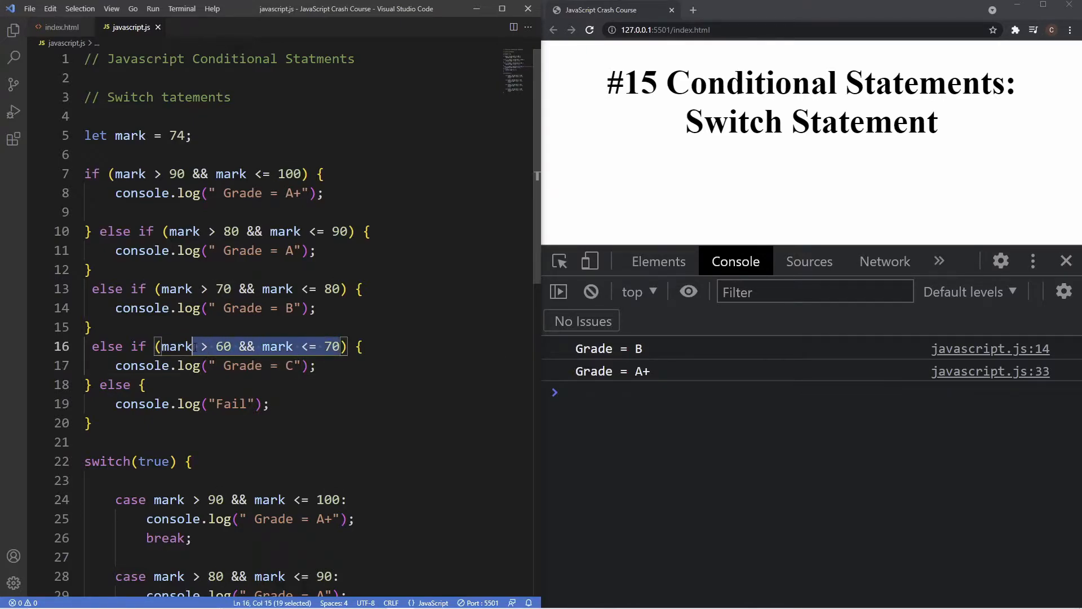
{"action": "scroll", "scroll_direction": "down", "scroll_amount": 3}
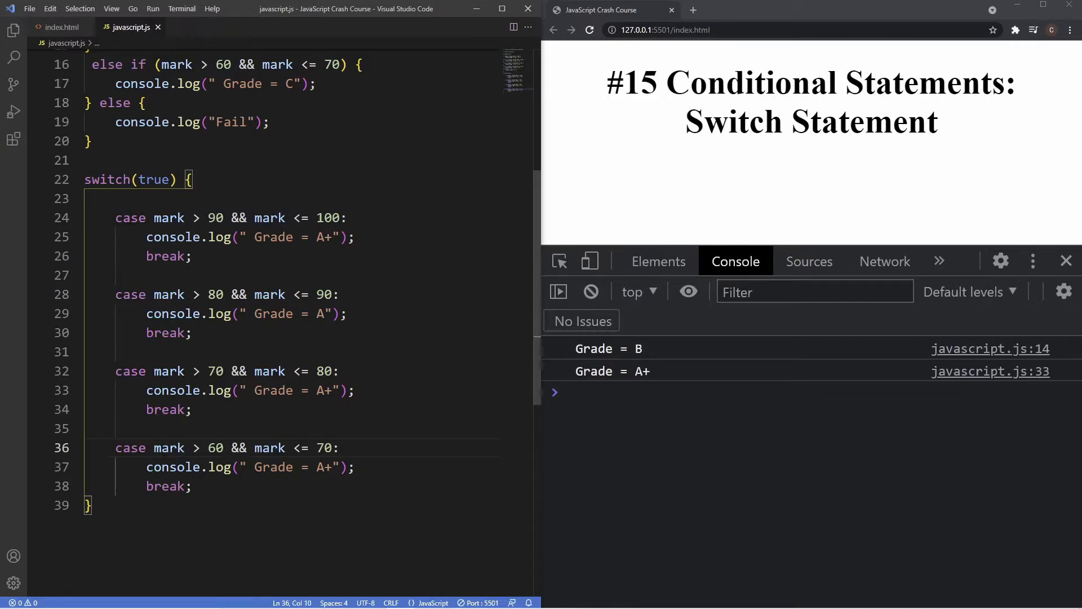
{"action": "double_click", "coordinate": [324, 390]}
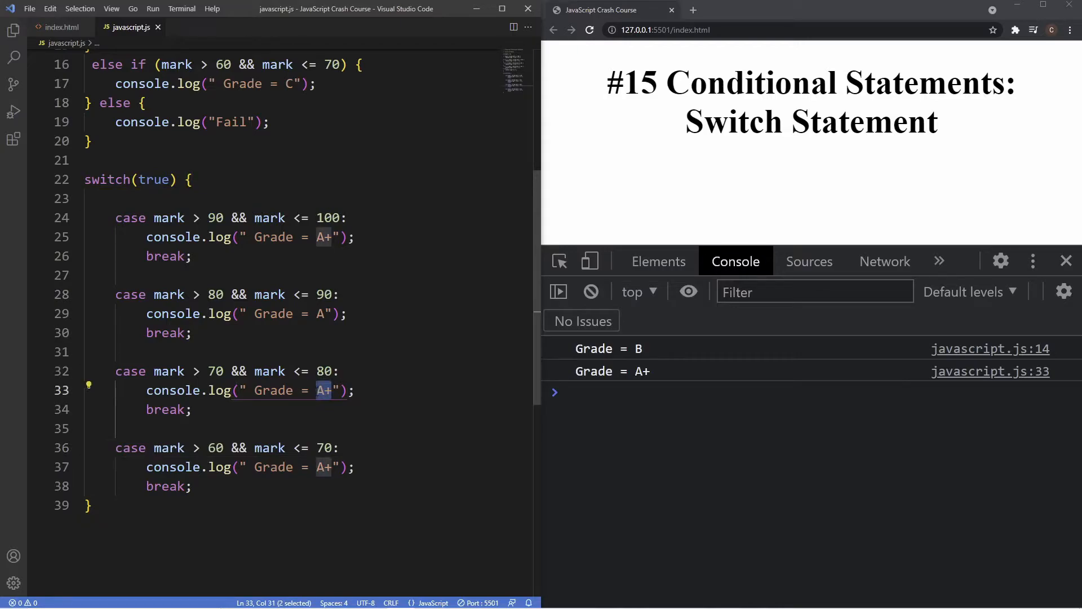
{"action": "type", "text": "B"}
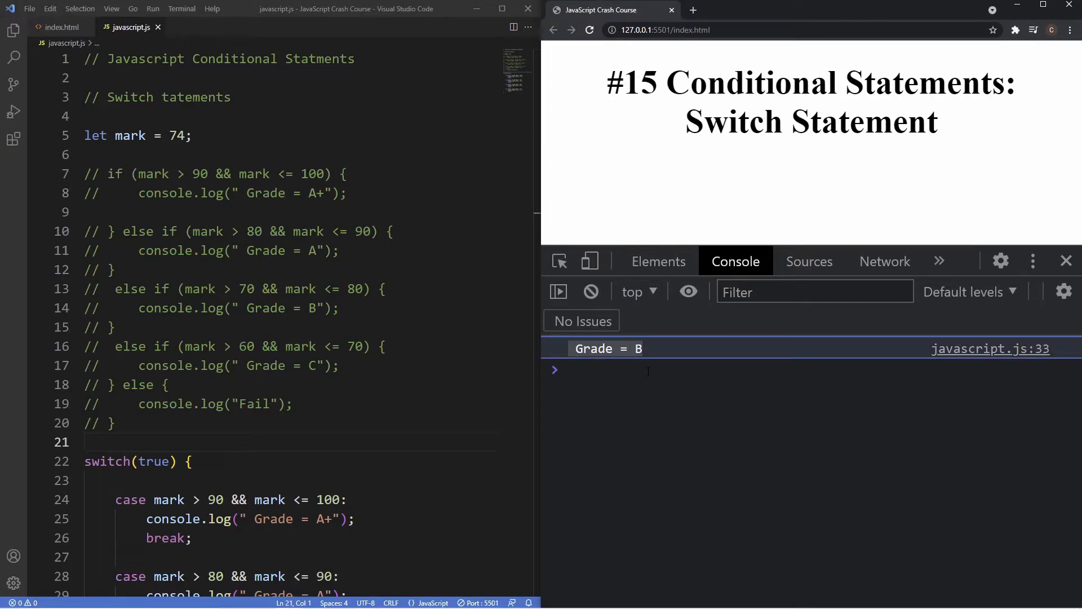
{"action": "left_click", "coordinate": [168, 385]}
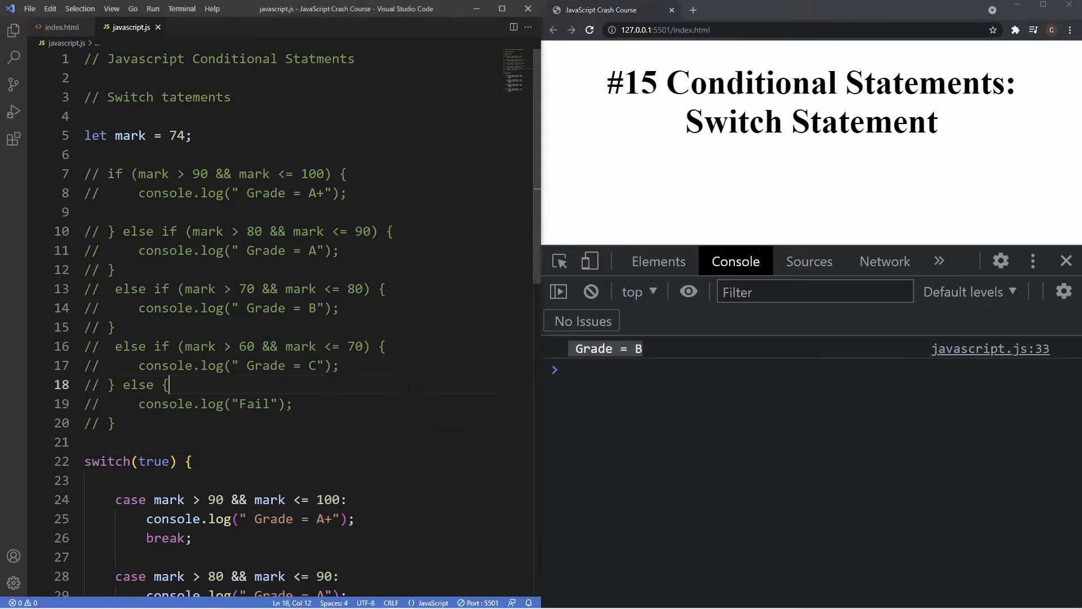
{"action": "double_click", "coordinate": [177, 135]}
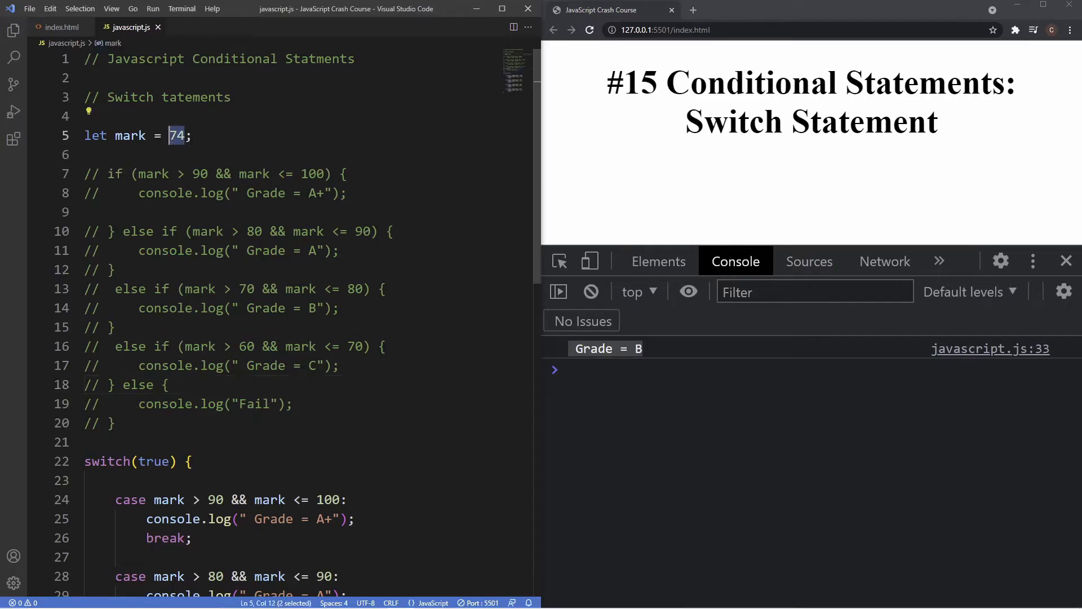
{"action": "scroll", "scroll_direction": "down", "scroll_amount": 3}
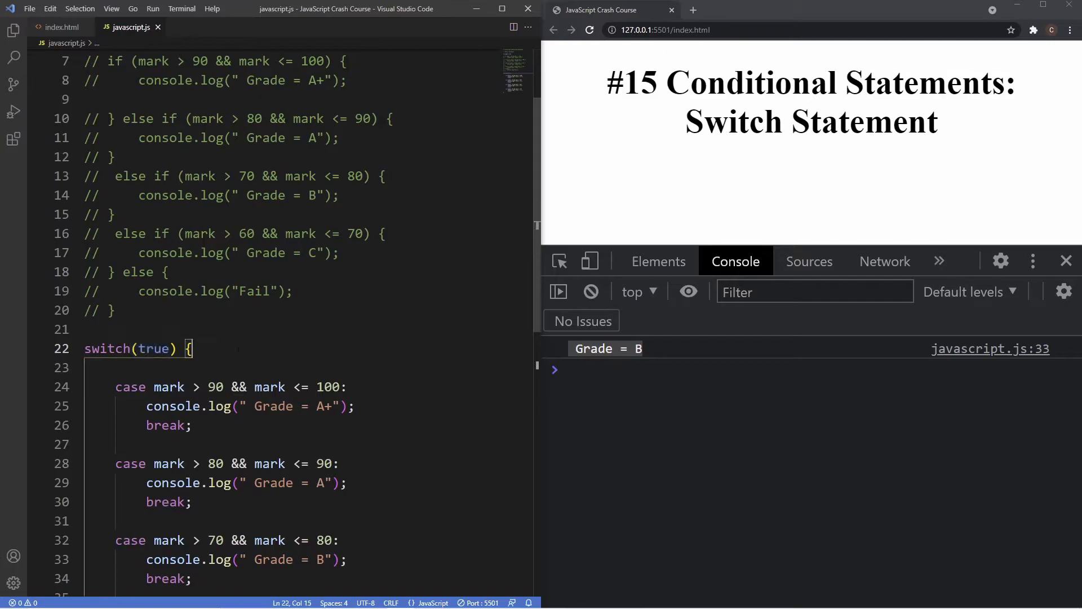
{"action": "scroll", "scroll_direction": "down", "scroll_amount": 3}
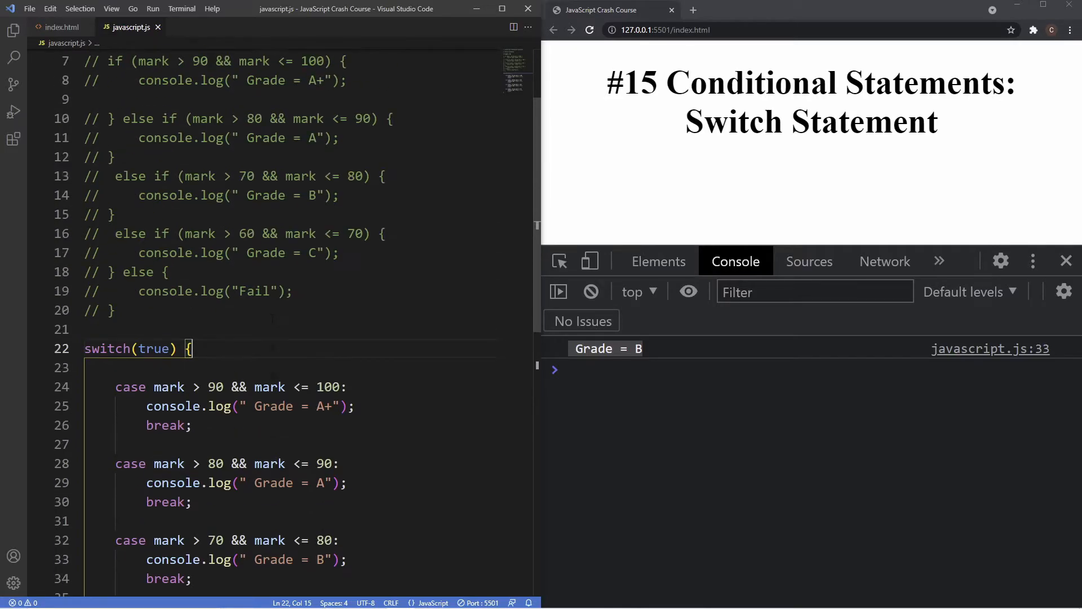
{"action": "scroll", "scroll_direction": "down", "scroll_amount": 3}
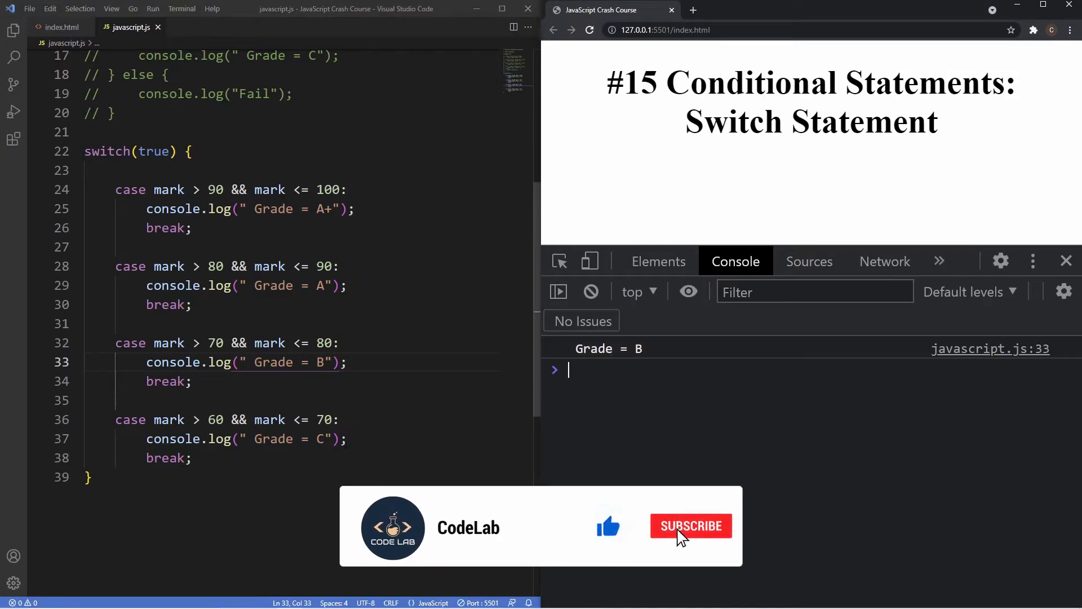
{"action": "left_click", "coordinate": [690, 525]}
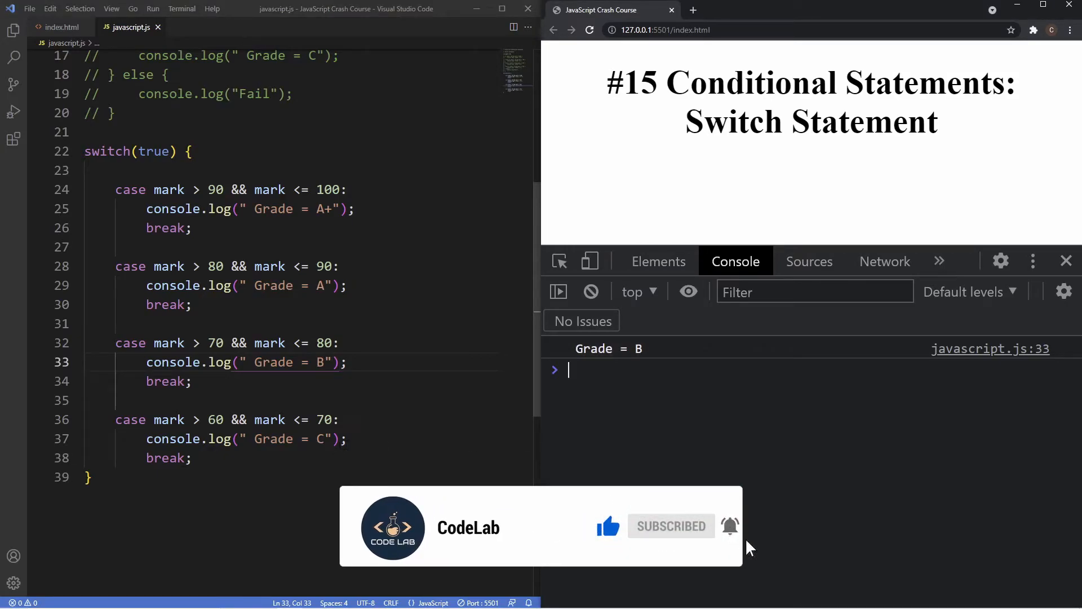
{"action": "left_click_drag", "start_coordinate": [96, 164], "coordinate": [193, 457]}
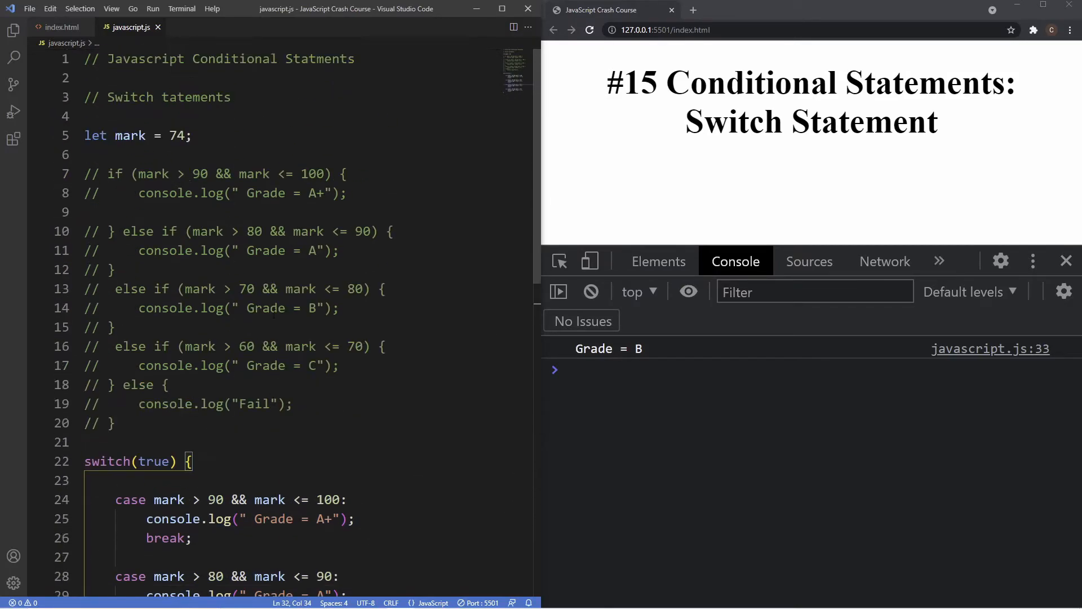
Change the mark value from 74 to 55.
{"action": "key", "text": "Backspace"}
{"action": "type", "text": "55"}
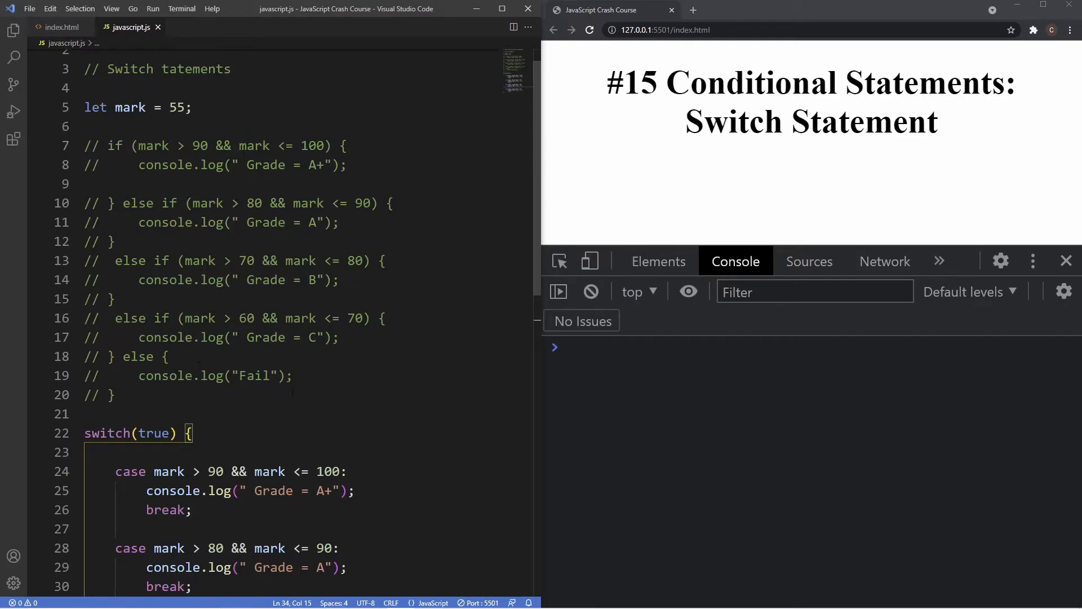
{"action": "left_click_drag", "start_coordinate": [248, 375], "coordinate": [293, 375]}
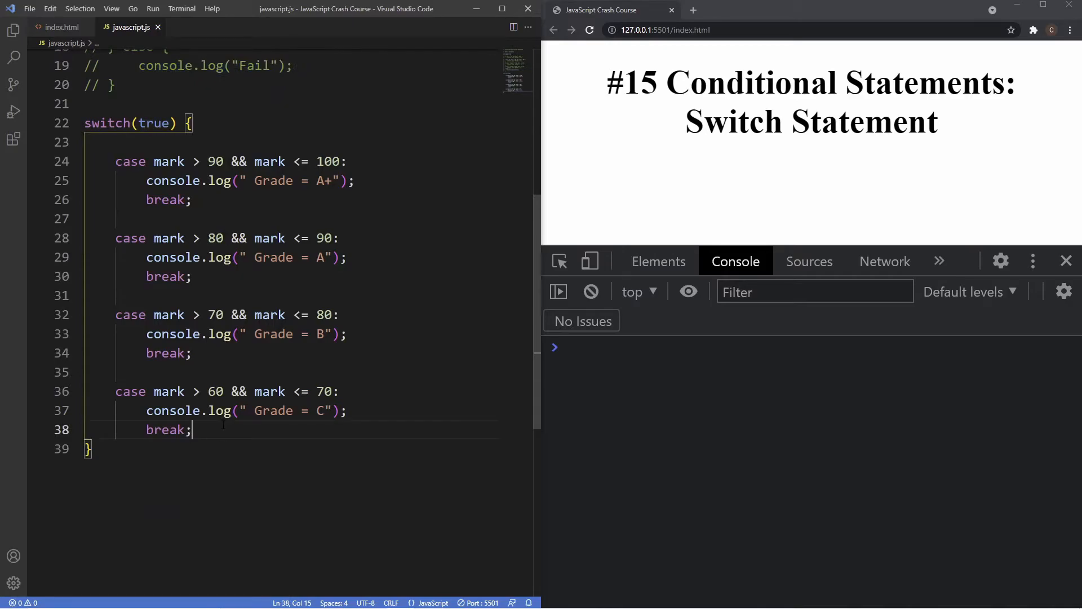
Add a default: clause after the last case with console.log("Fail");.
{"action": "key", "text": "Enter"}
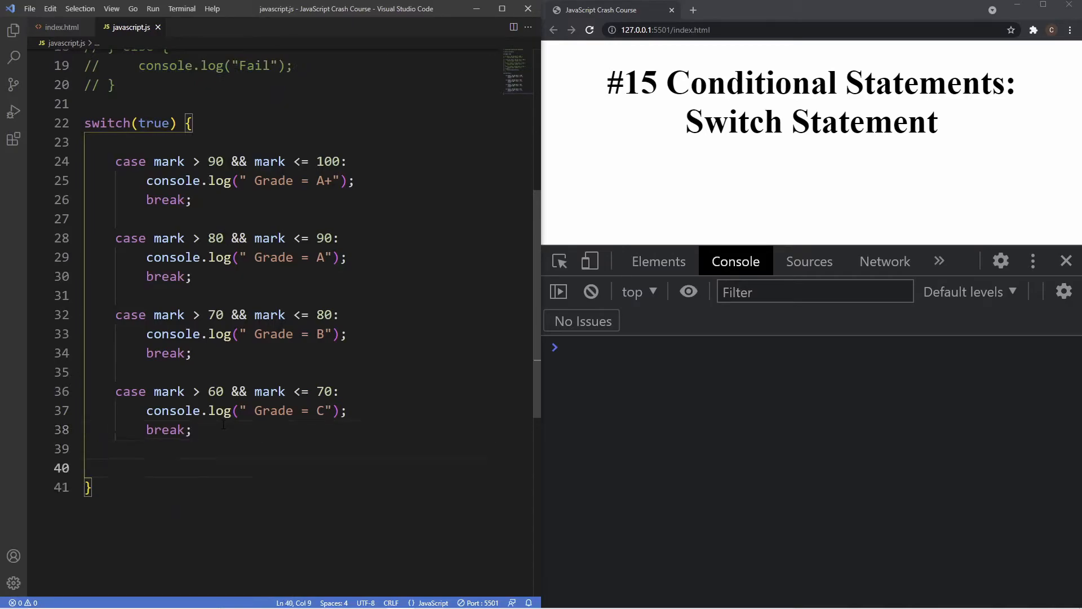
{"action": "type", "text": "default"}
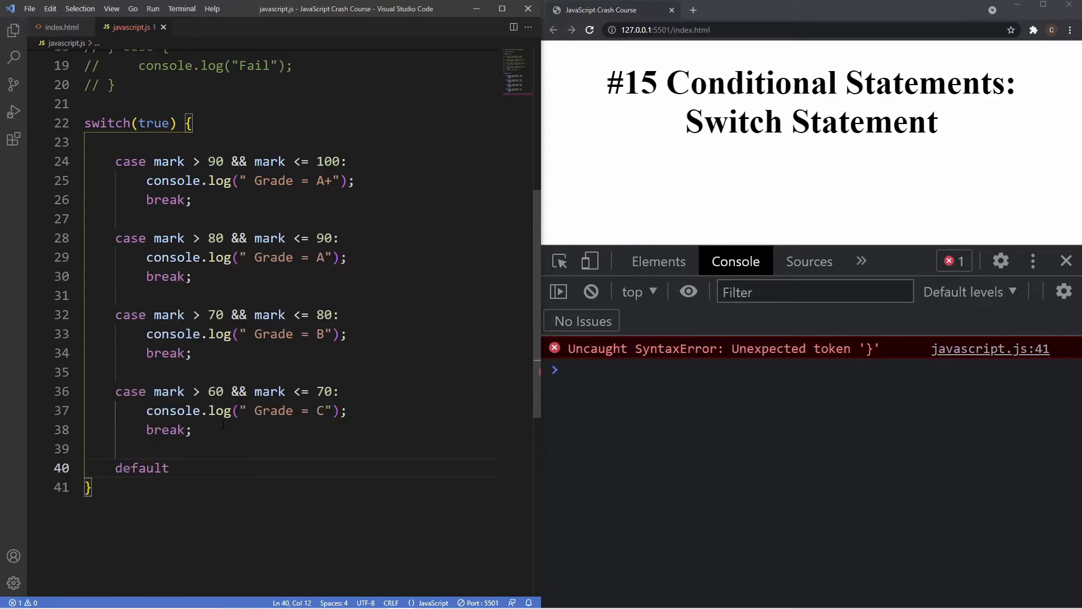
{"action": "left_click", "coordinate": [169, 468]}
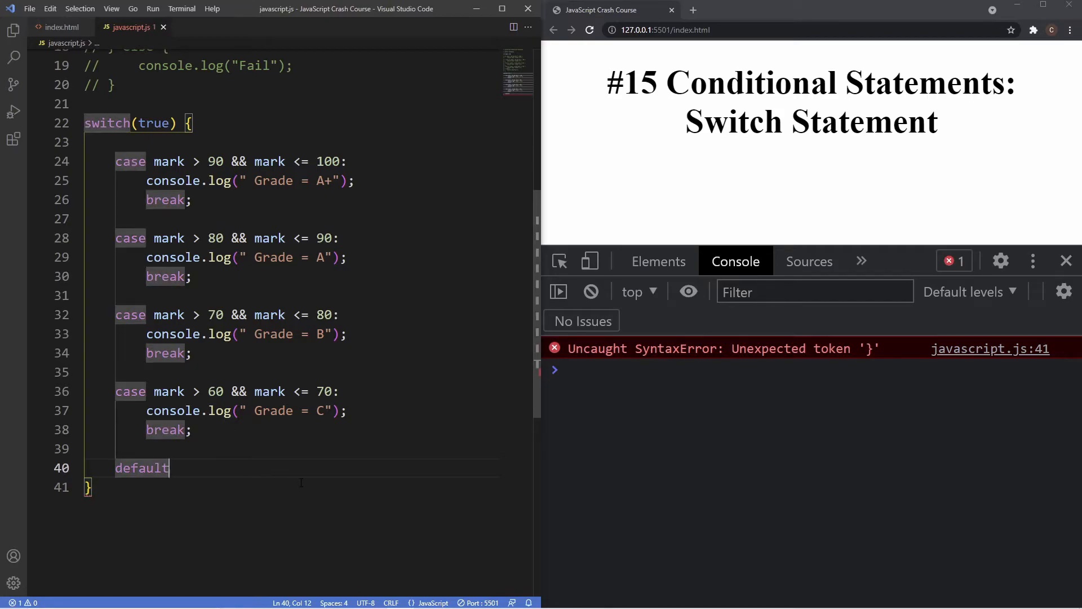
{"action": "type", "text": ":"}
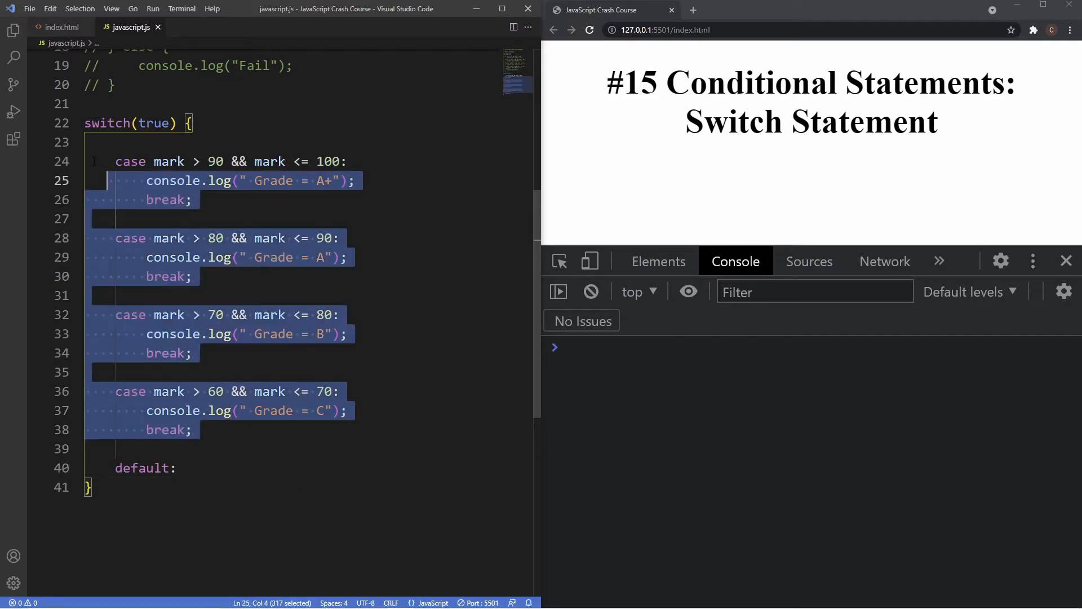
{"action": "left_click", "coordinate": [85, 448]}
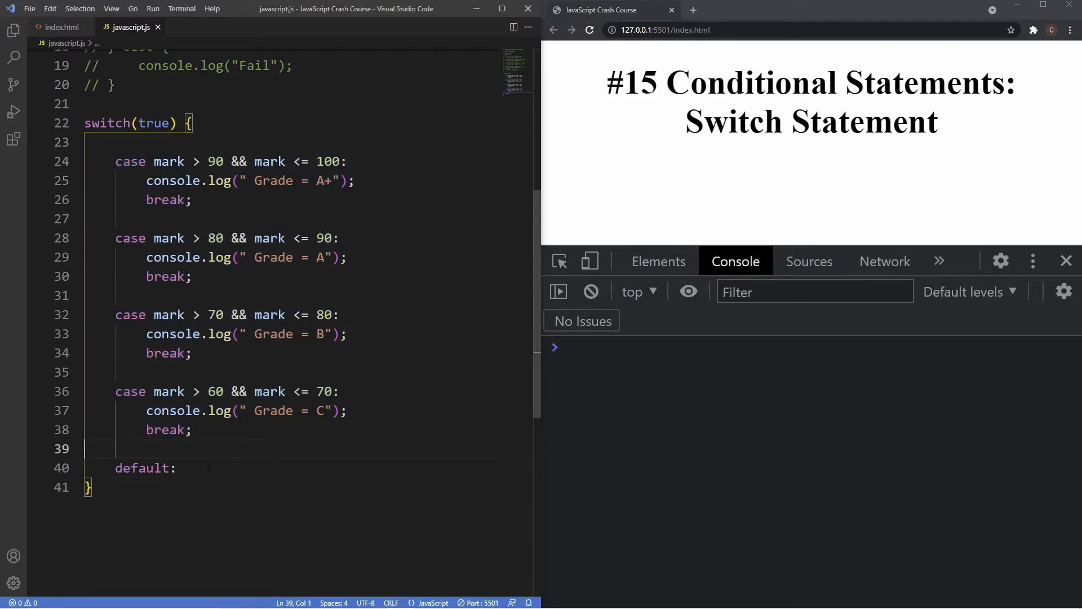
{"action": "left_click", "coordinate": [207, 468]}
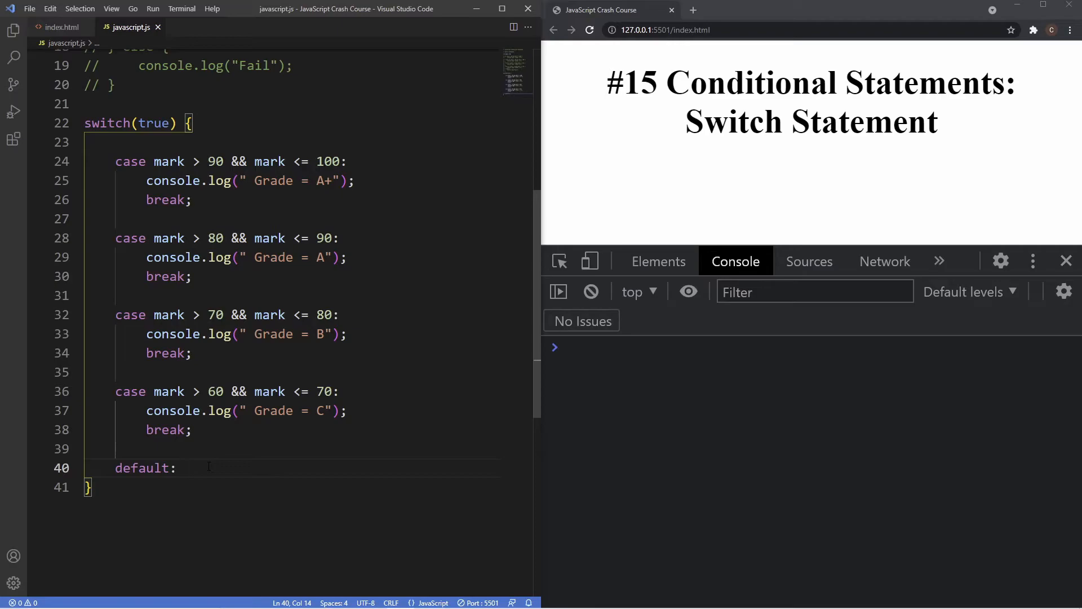
{"action": "type", "text": "console.log(\"\");"}
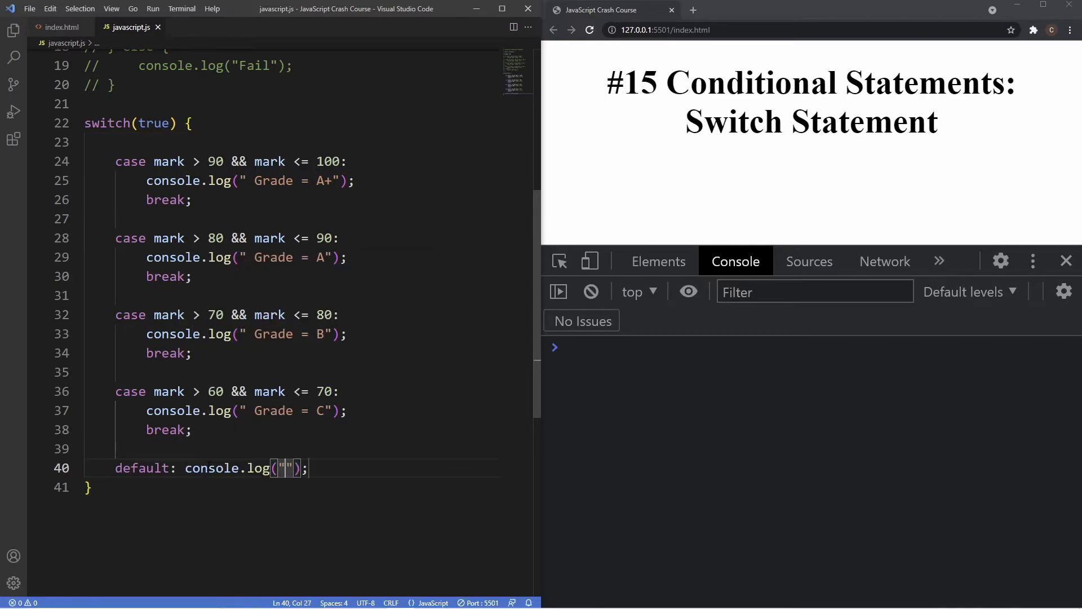
{"action": "type", "text": "Fail"}
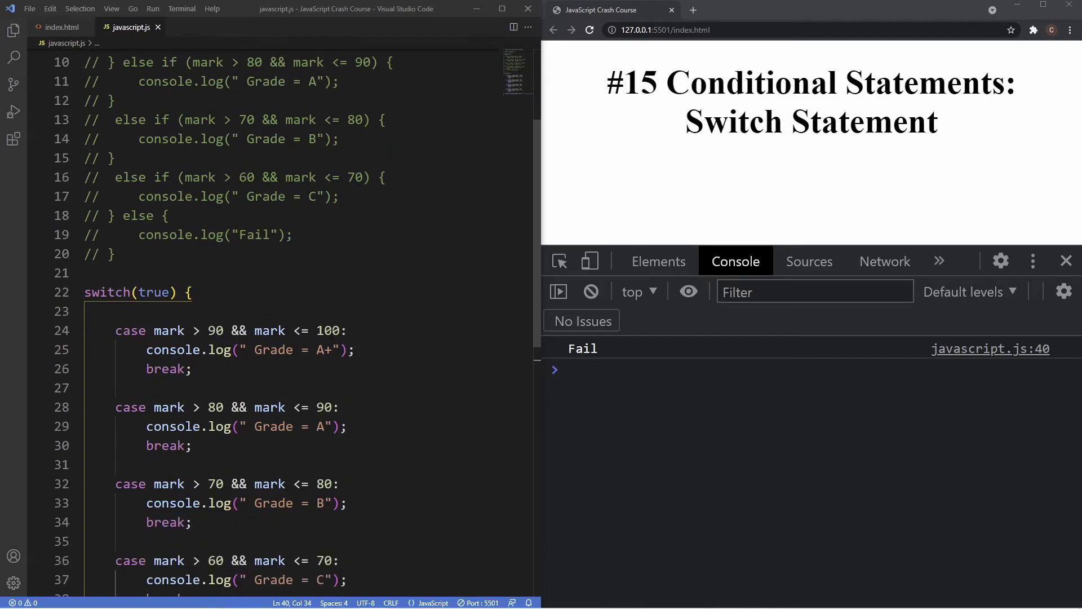
Fold the switch block and the else-if branches in the editor.
{"action": "scroll", "scroll_direction": "down", "scroll_amount": 3}
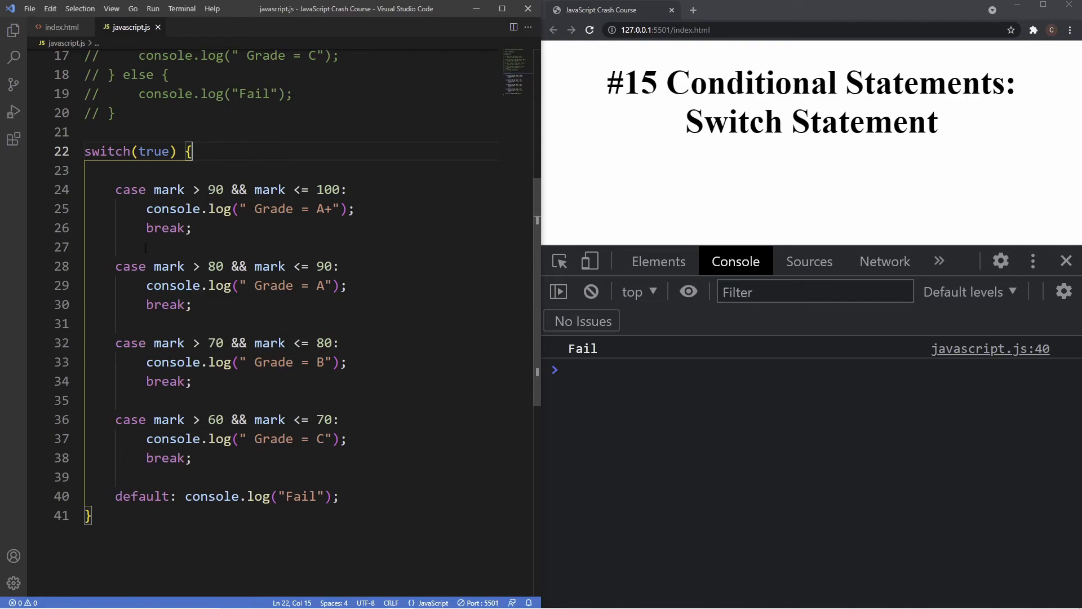
{"action": "left_click", "coordinate": [77, 151]}
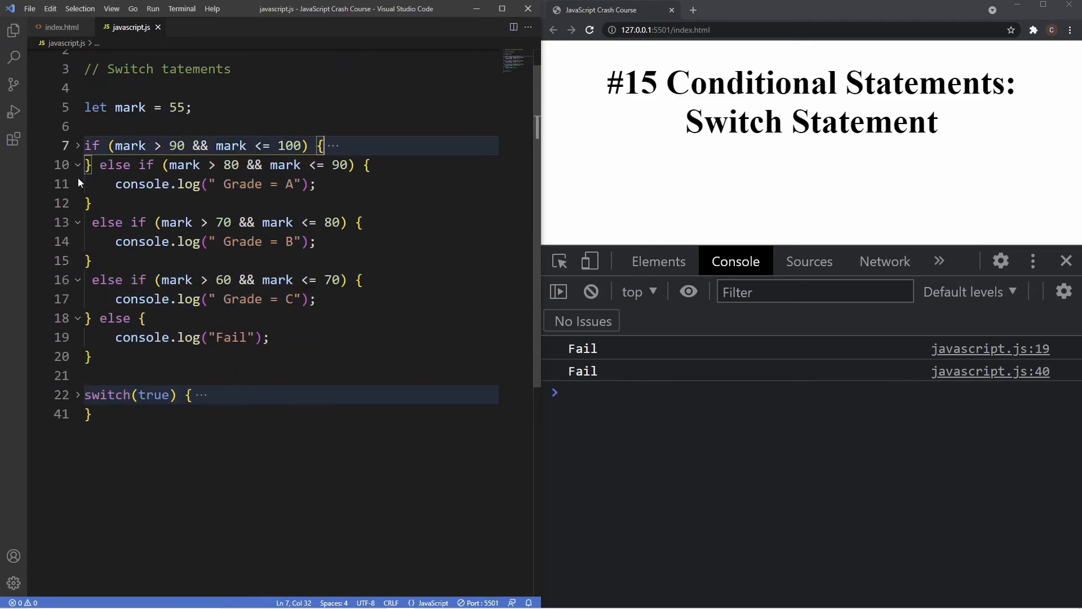
{"action": "left_click", "coordinate": [78, 164]}
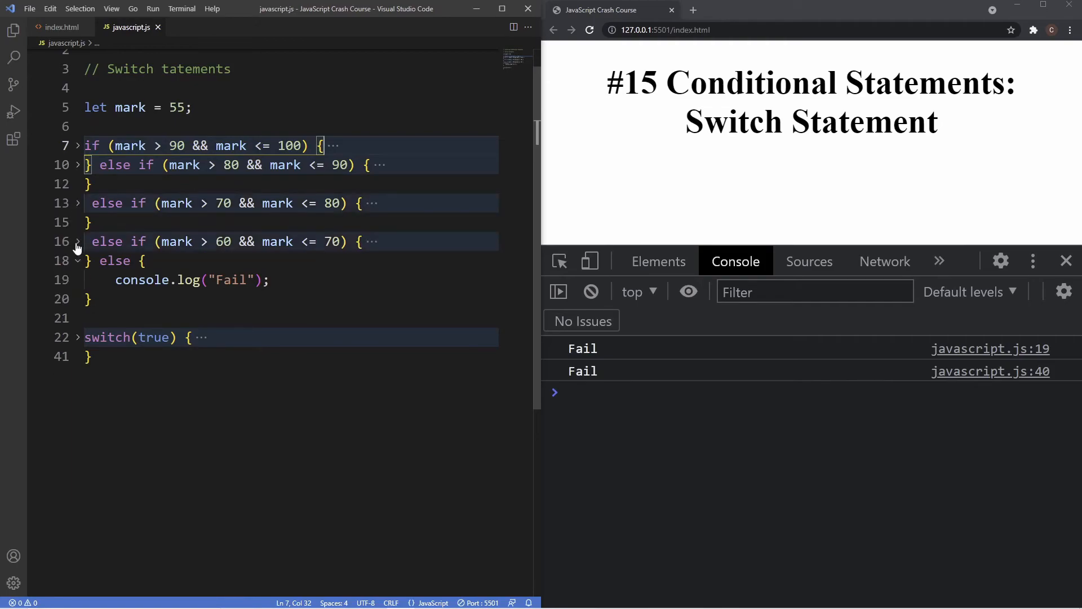